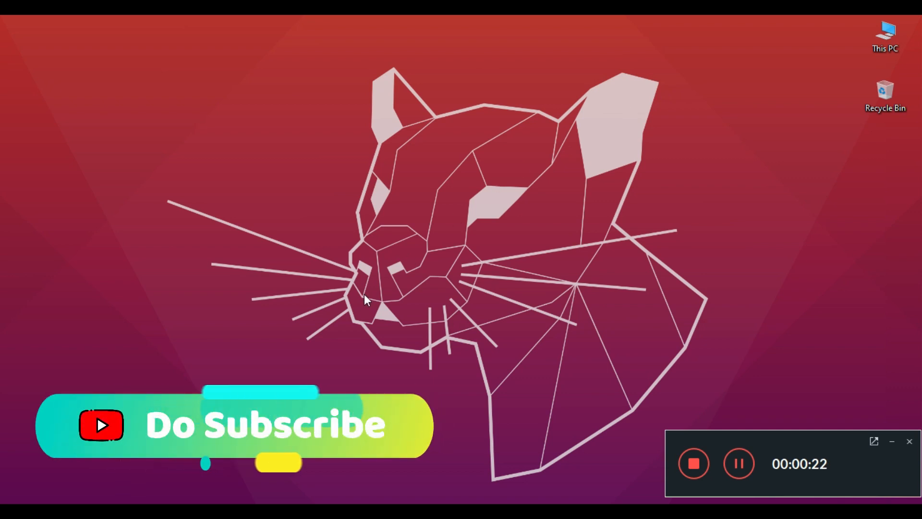
mouse_move(338, 321)
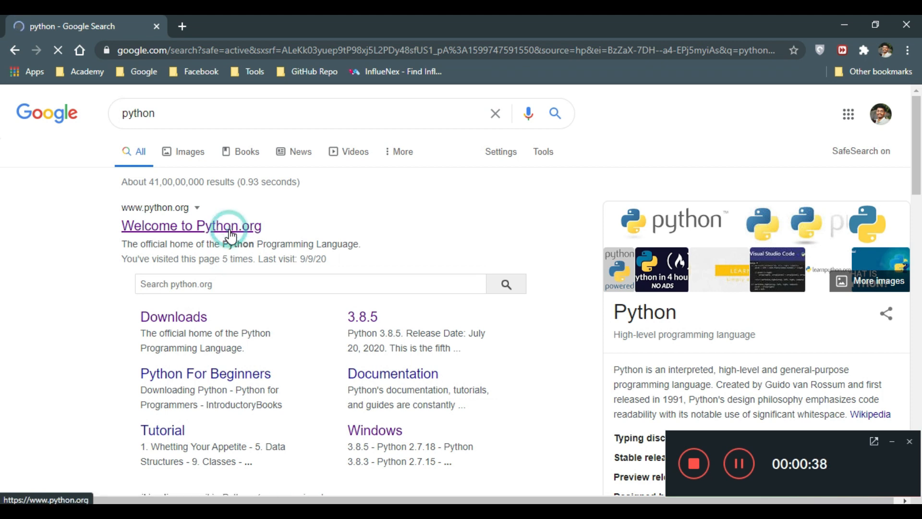
Navigate python.org Downloads > Windows to the Python 3.8.5 release page and its Files table.
left_click(191, 225)
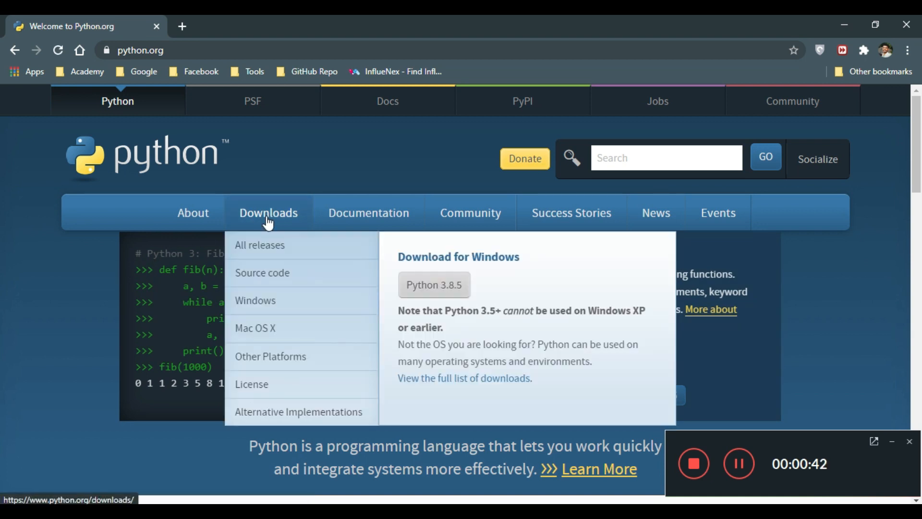
left_click(254, 299)
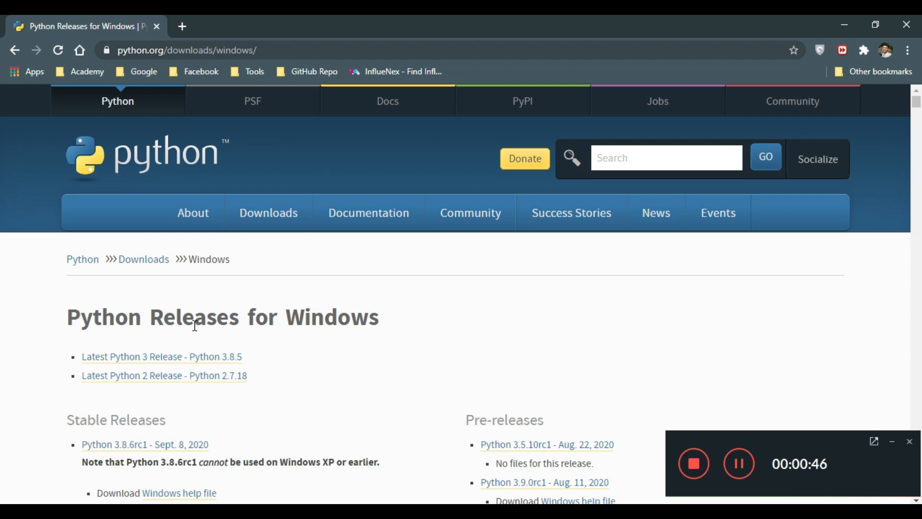
mouse_move(162, 356)
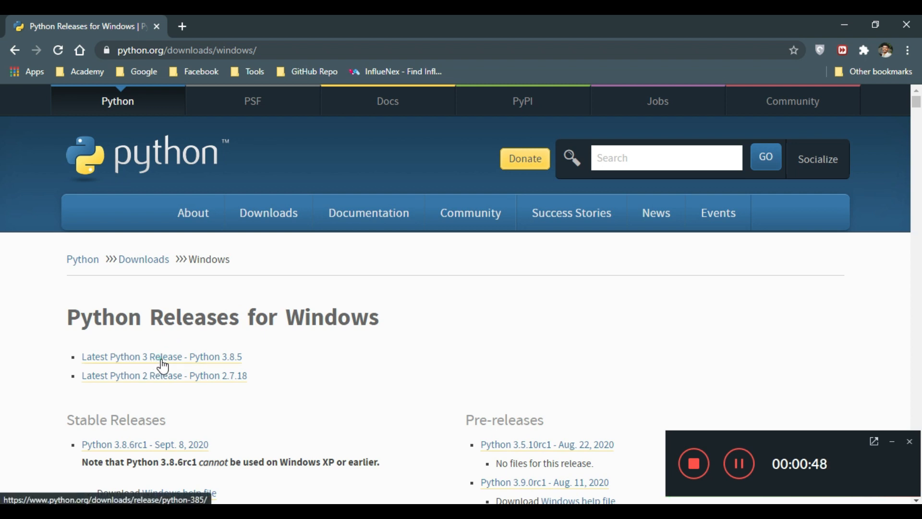
left_click(161, 357)
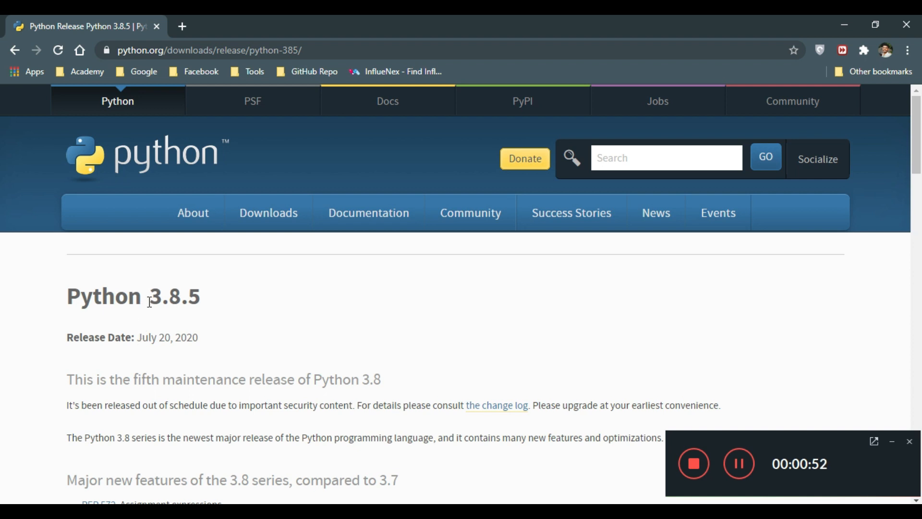
double_click(174, 296)
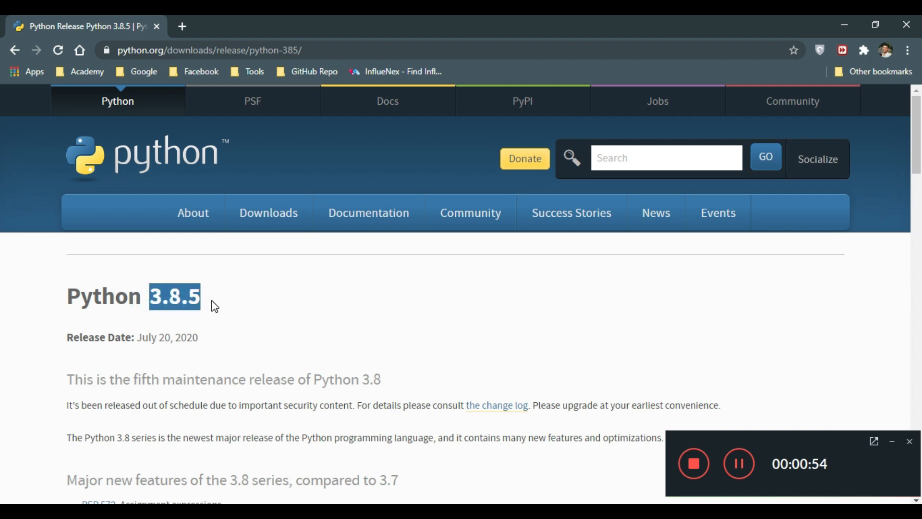
scroll("down", 3)
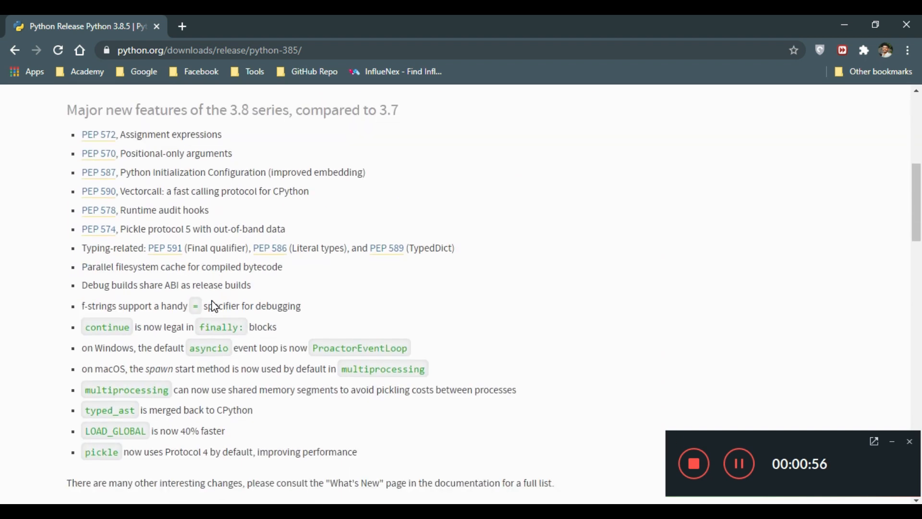
scroll("down", 3)
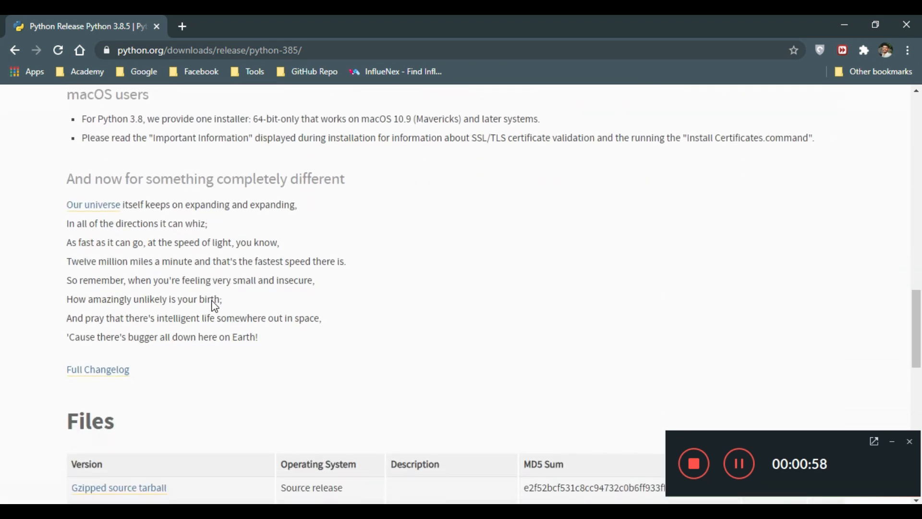
scroll("down", 3)
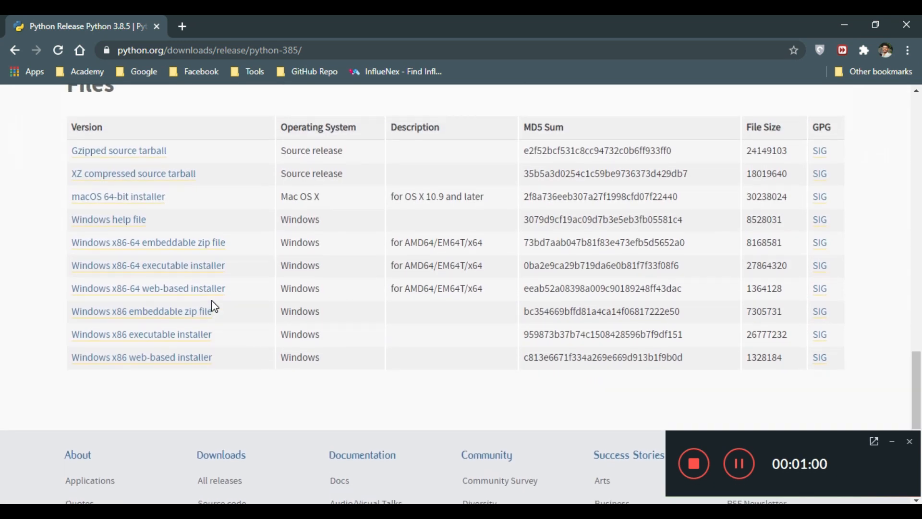
scroll("up", 3)
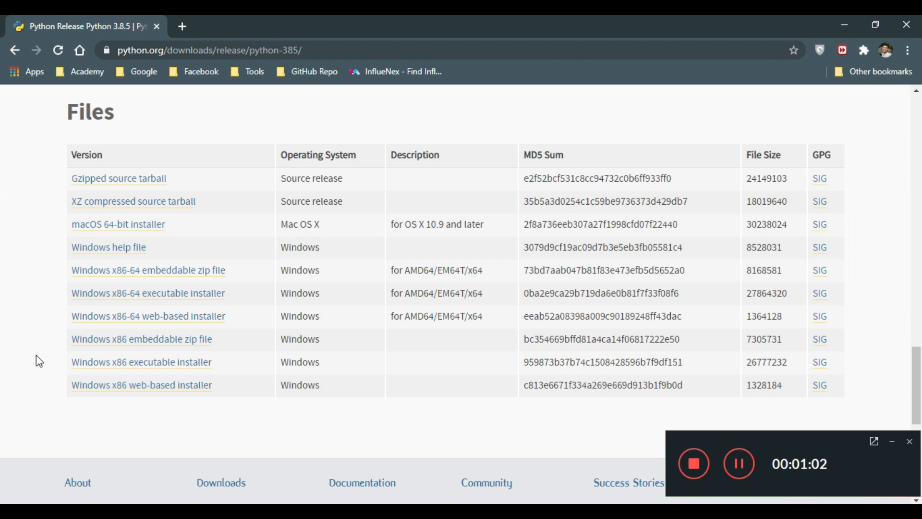
mouse_move(69, 366)
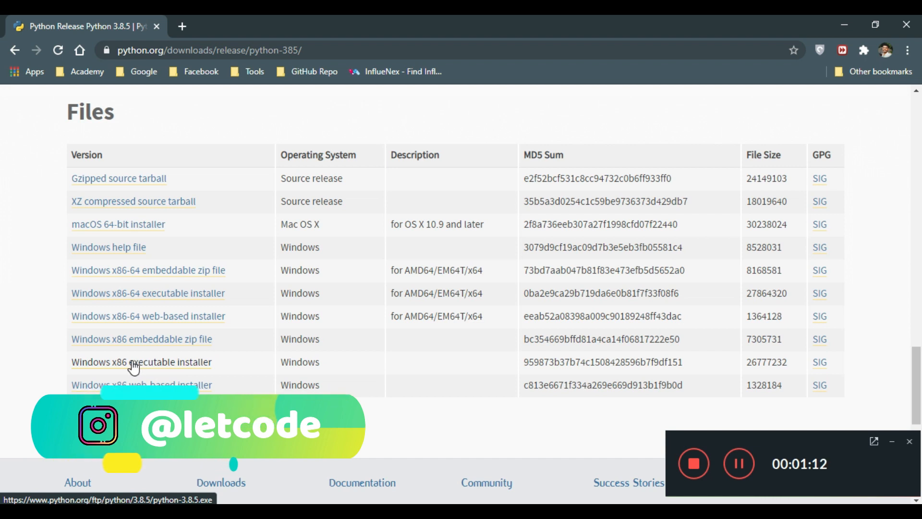
mouse_move(129, 299)
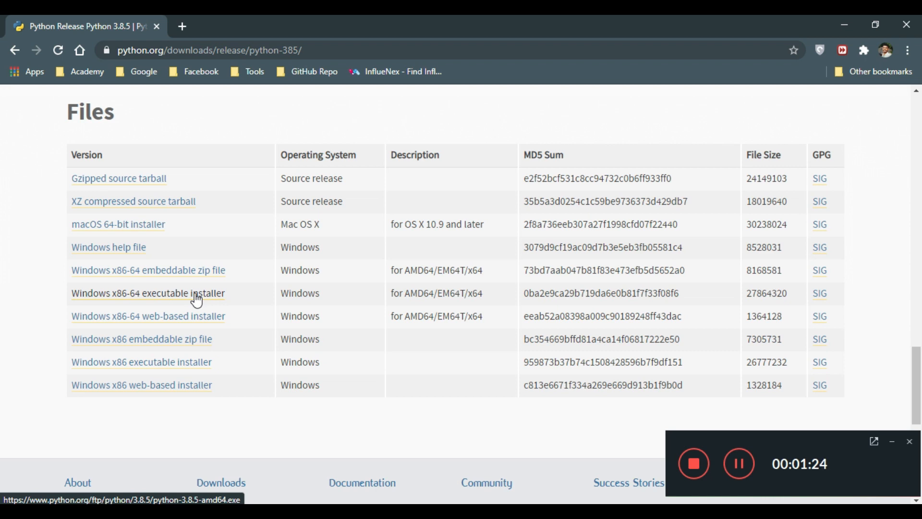
mouse_move(835, 34)
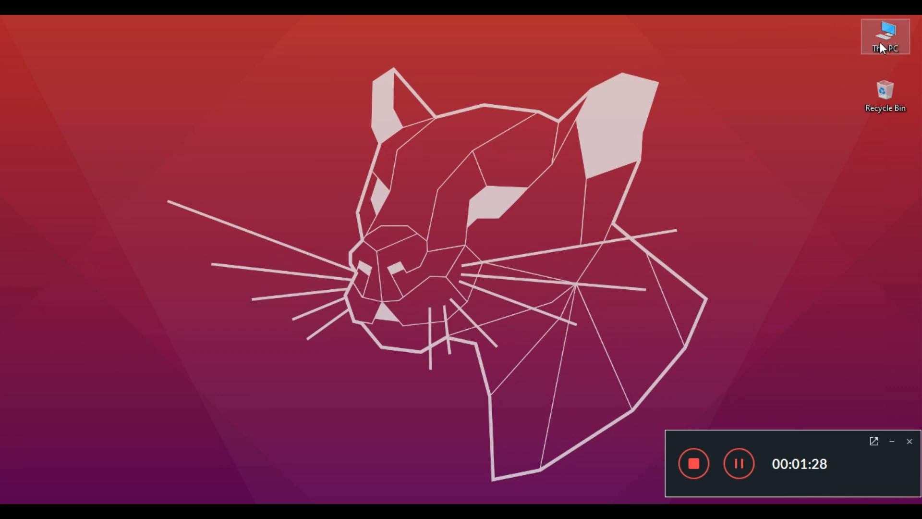
Check the computer's system type in This PC Properties before returning to Chrome.
right_click(884, 37)
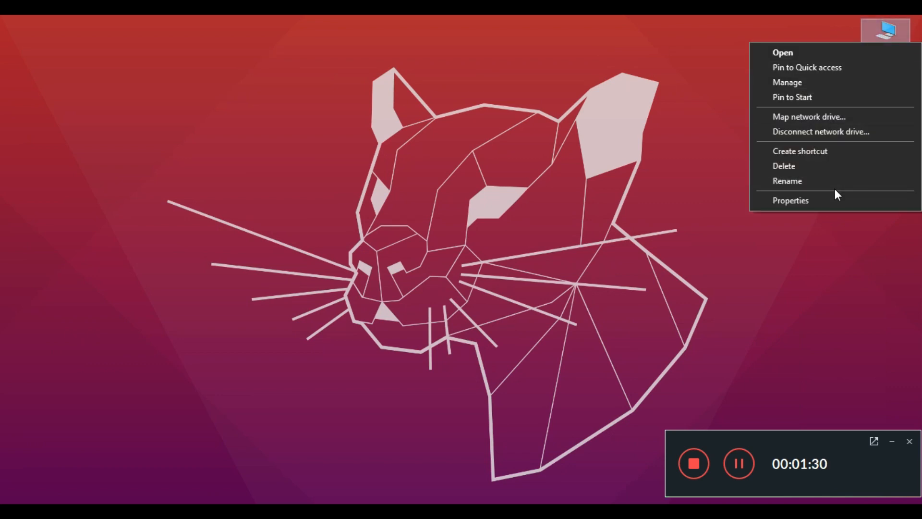
left_click(789, 200)
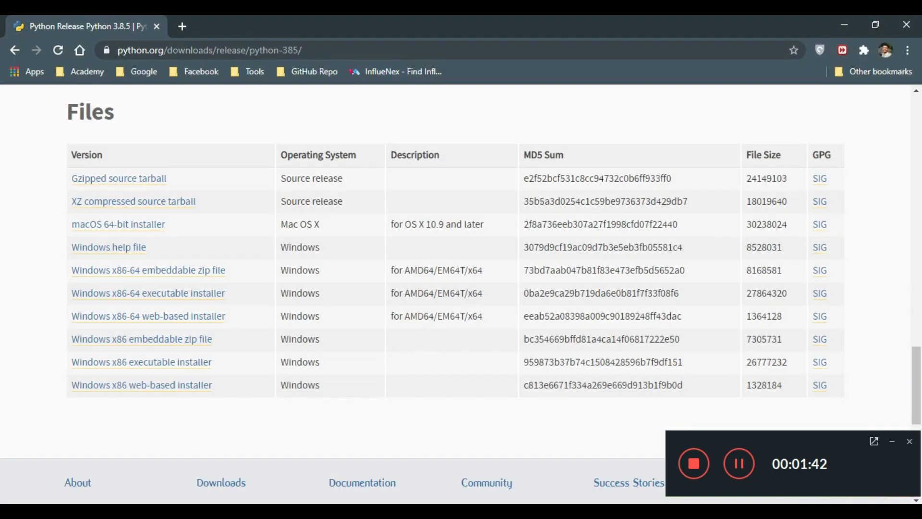
mouse_move(68, 422)
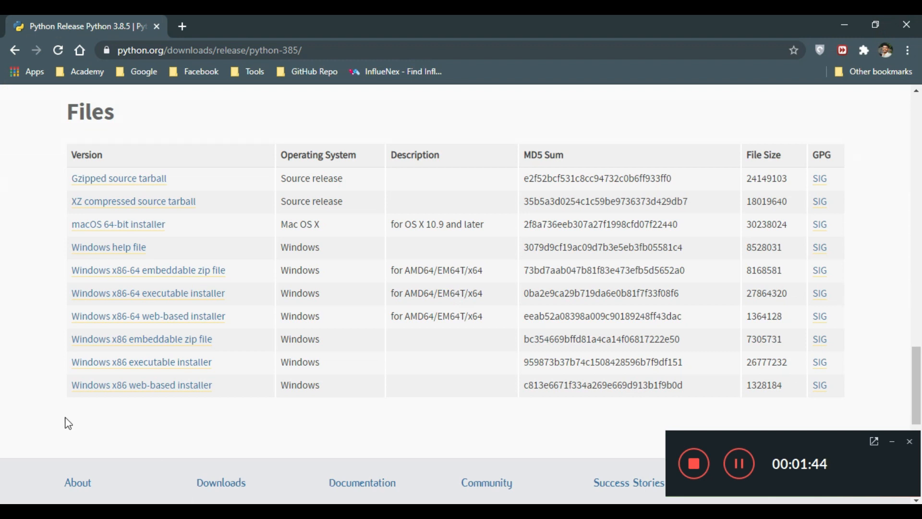
mouse_move(131, 300)
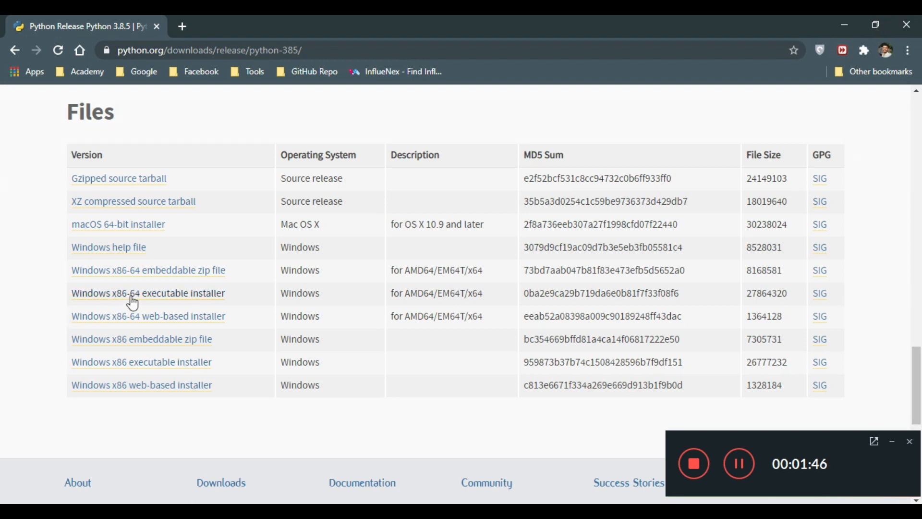
mouse_move(149, 293)
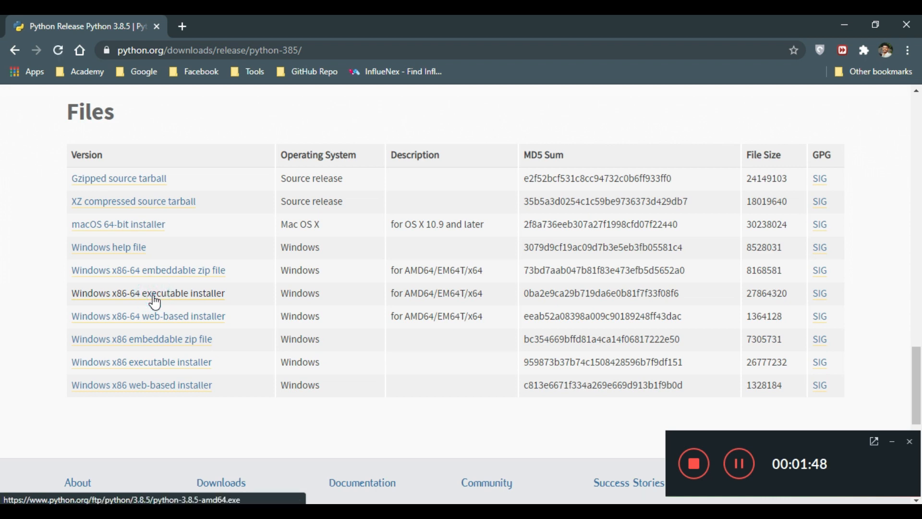
Save the Windows x86-64 installer to Downloads > Application > Programming and select python-3.8.5-amd64.
left_click(148, 293)
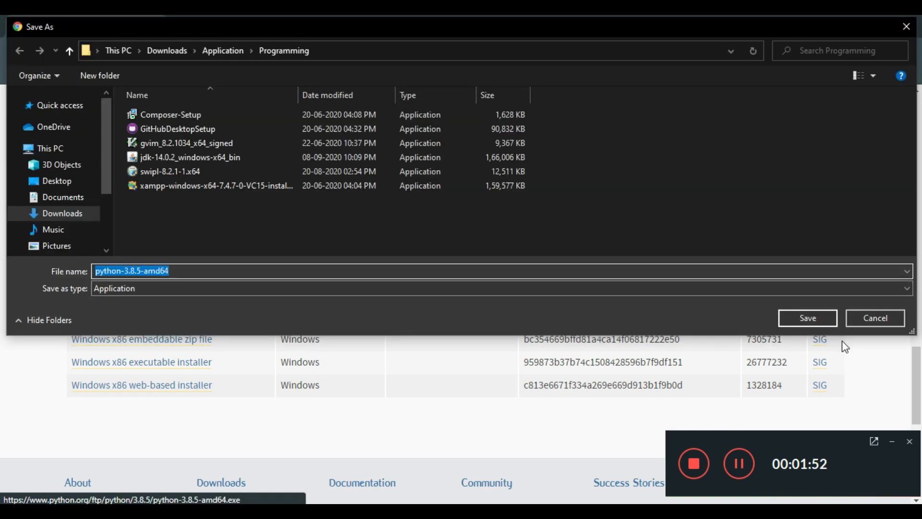
left_click(806, 317)
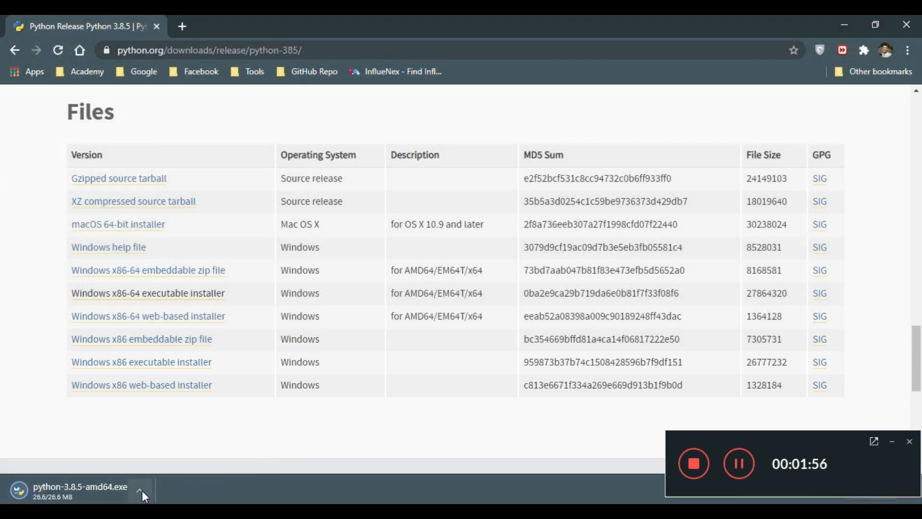
left_click(139, 491)
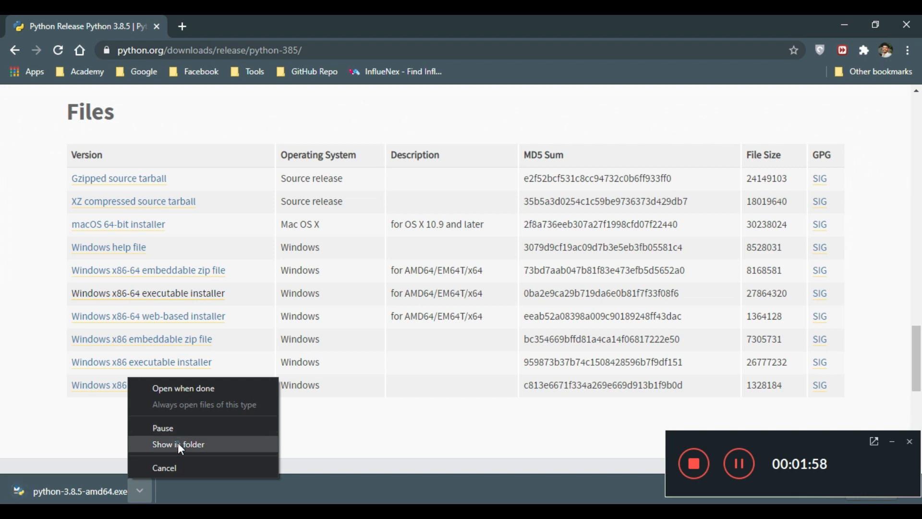
left_click(178, 444)
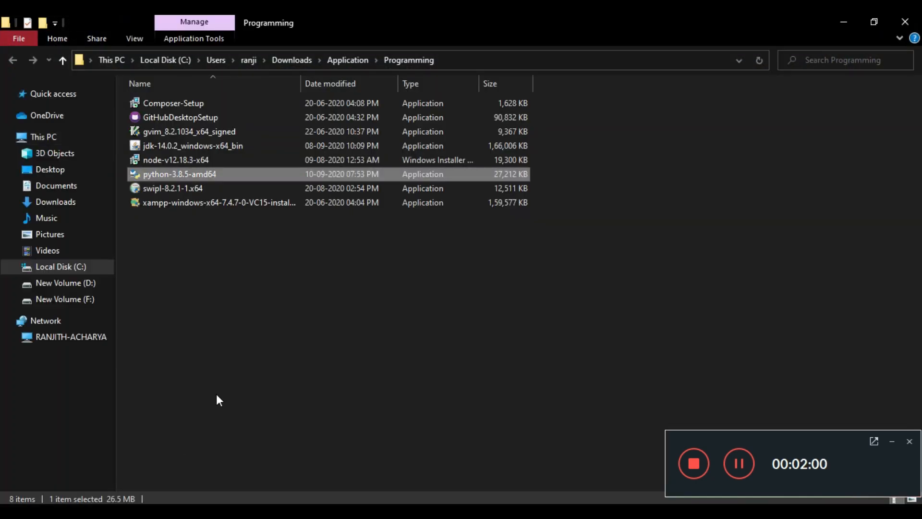
mouse_move(250, 196)
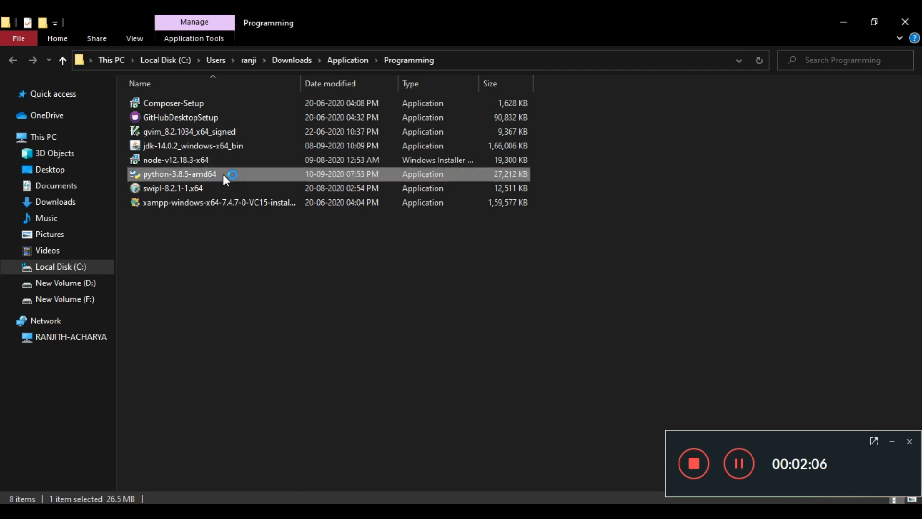
Launch python-3.8.5-amd64 setup and tick Add Python 3.8 to PATH.
double_click(178, 174)
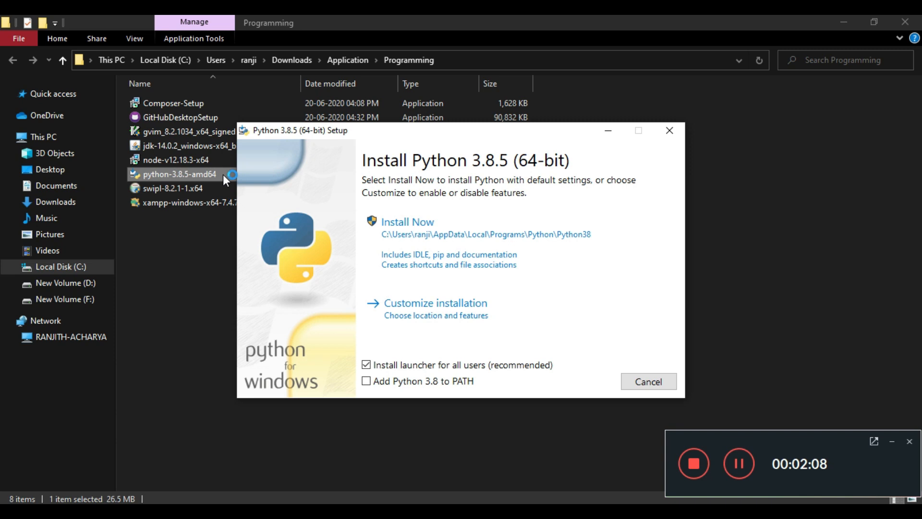
mouse_move(503, 167)
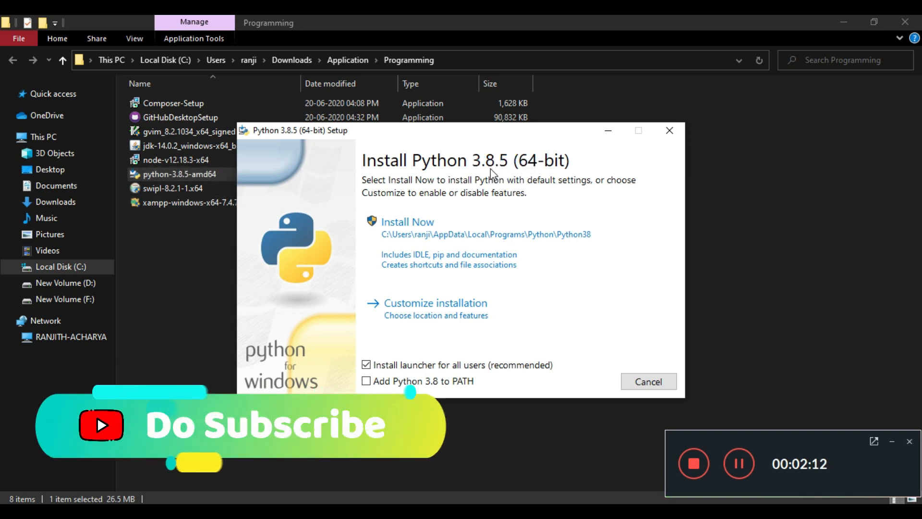
mouse_move(445, 283)
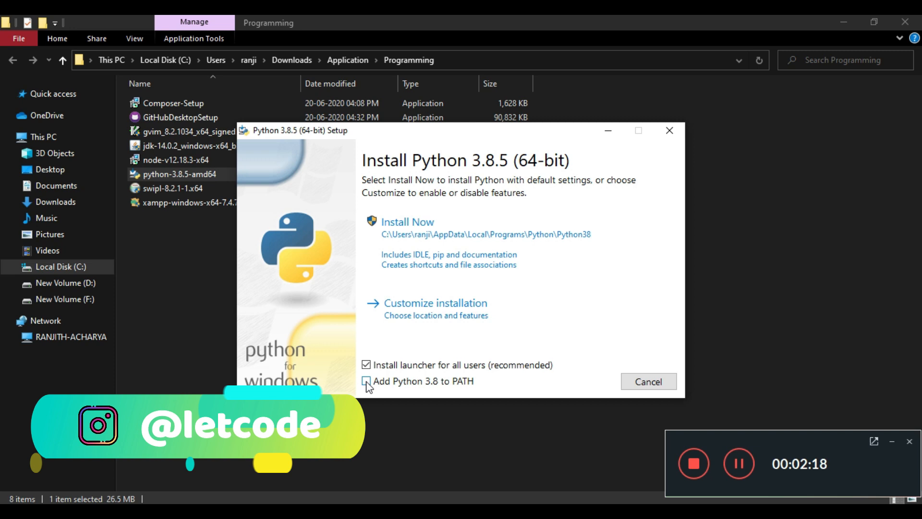
left_click(367, 381)
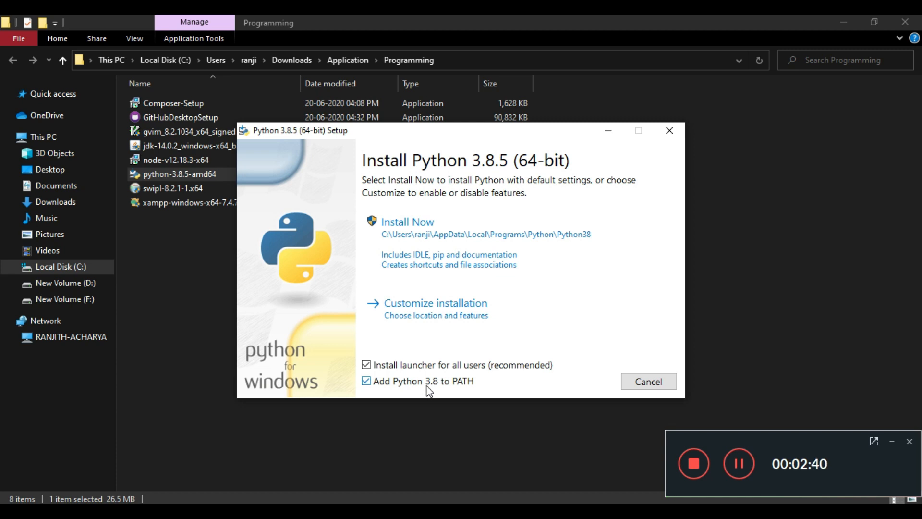
mouse_move(400, 244)
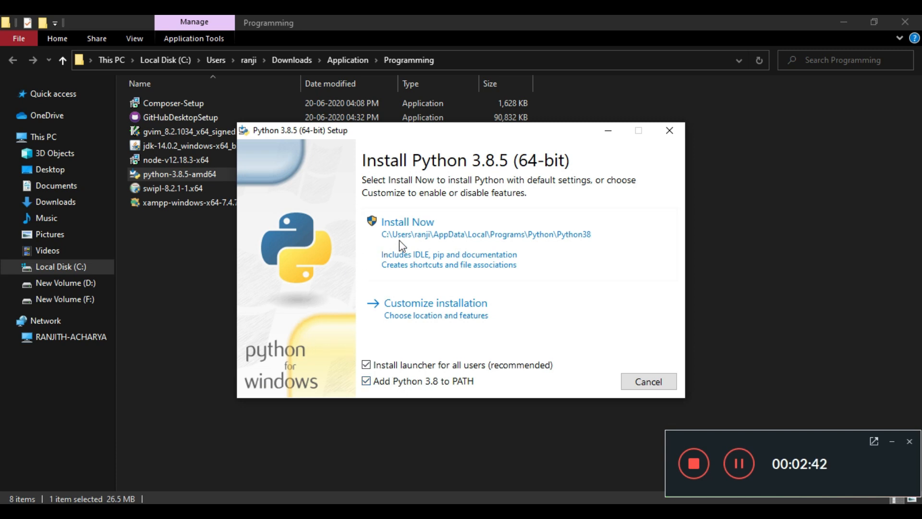
Install Python 3.8.5 with default settings and close the successful setup screen.
left_click(406, 222)
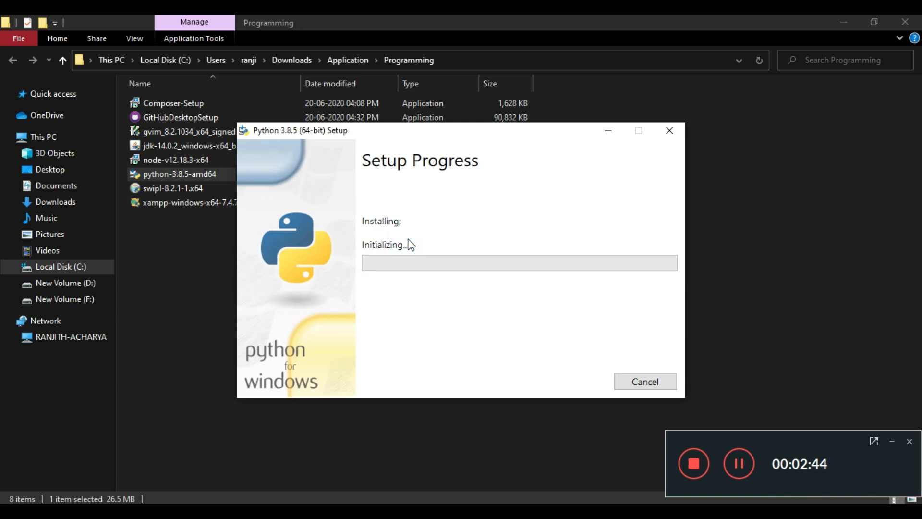
mouse_move(411, 244)
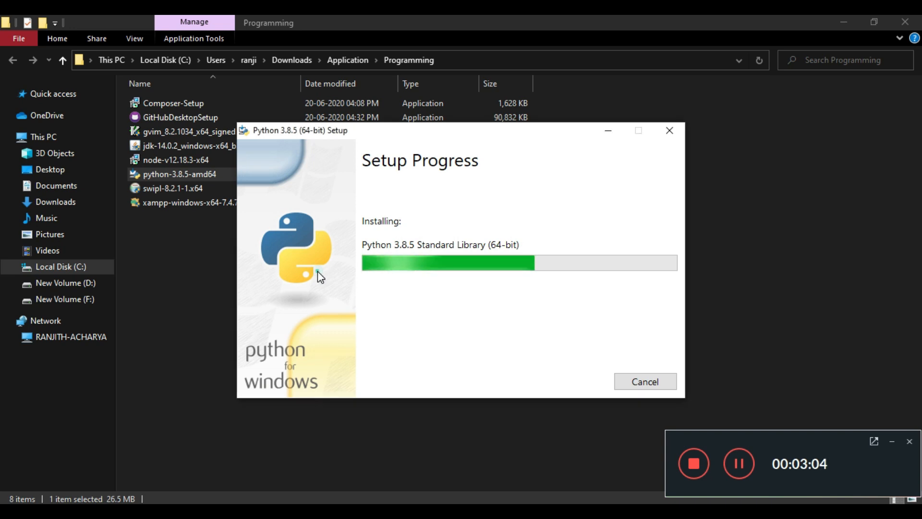
mouse_move(343, 292)
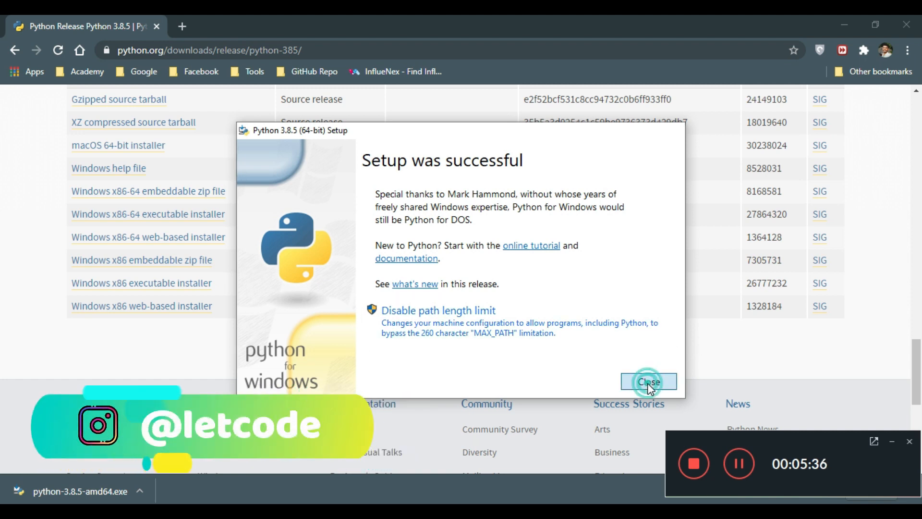
left_click(647, 381)
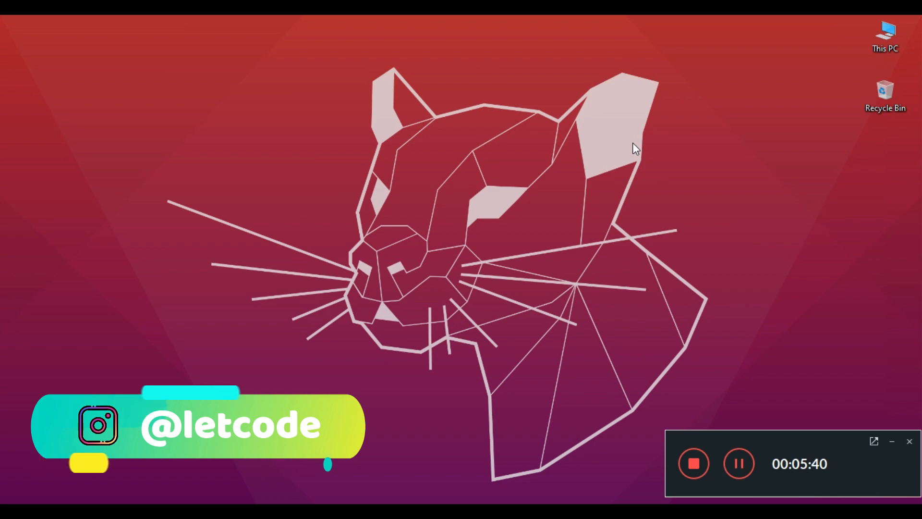
Open Command Prompt and run python --version to confirm Python 3.8.5.
type("cmd")
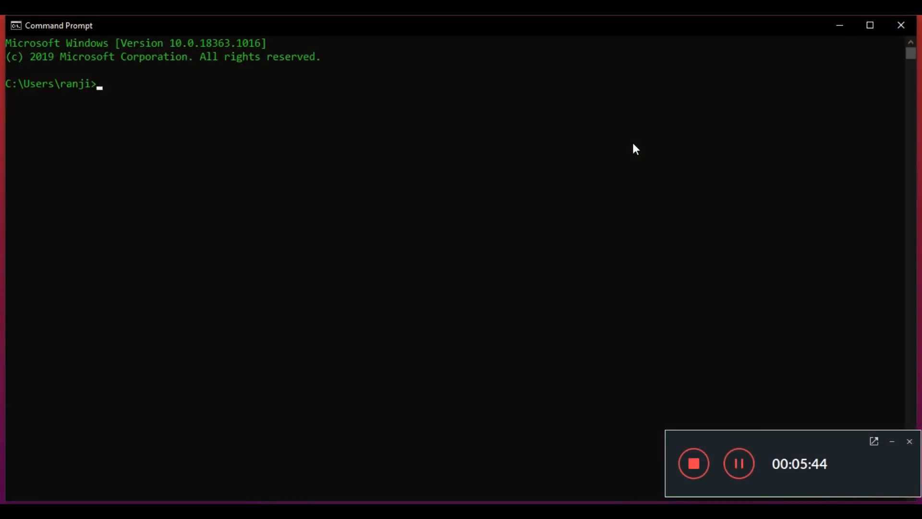
type("python")
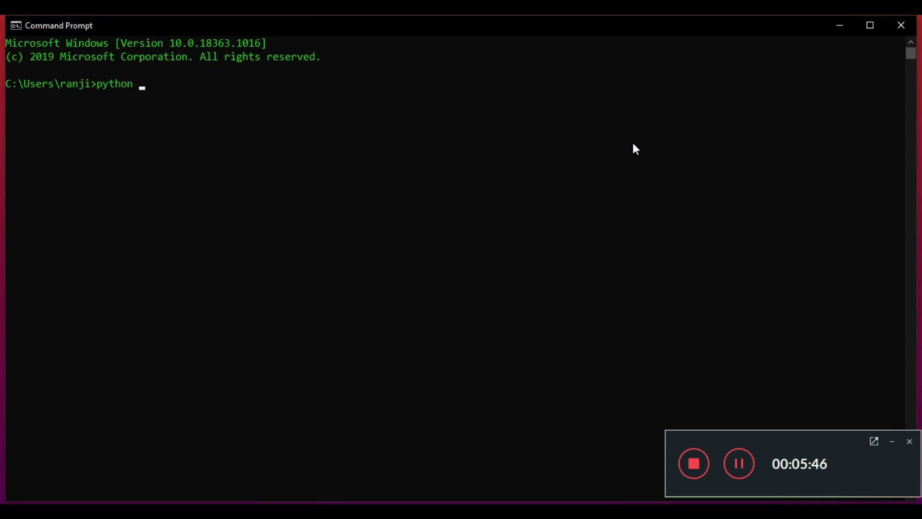
type("--versio")
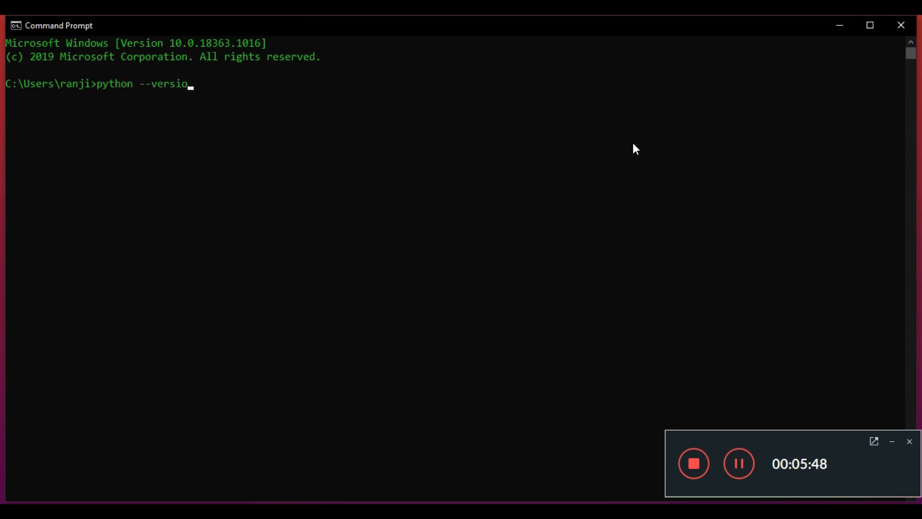
key("Return")
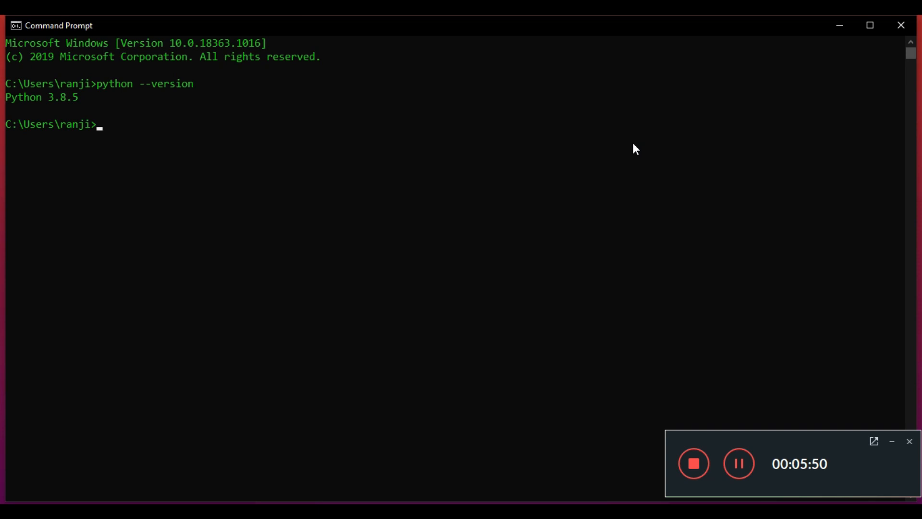
mouse_move(118, 95)
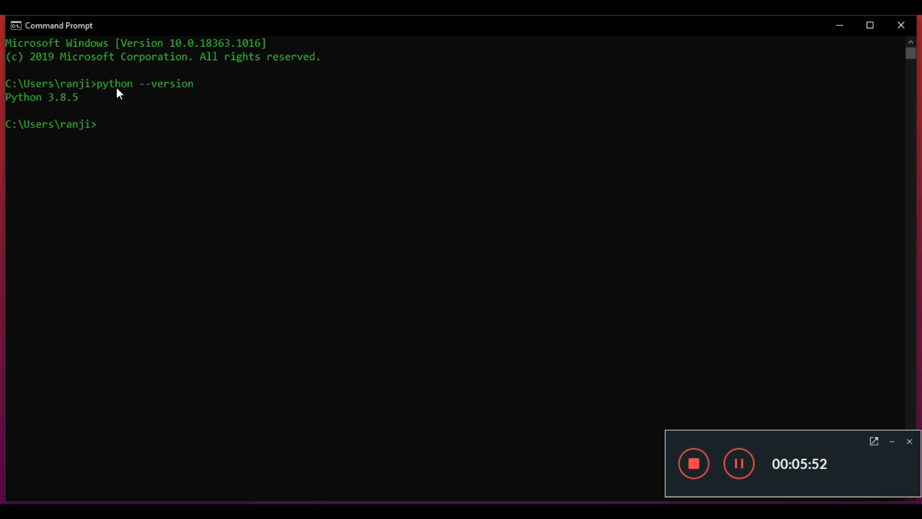
Start the Python interpreter from the console, then leave it with exit().
left_click(53, 97)
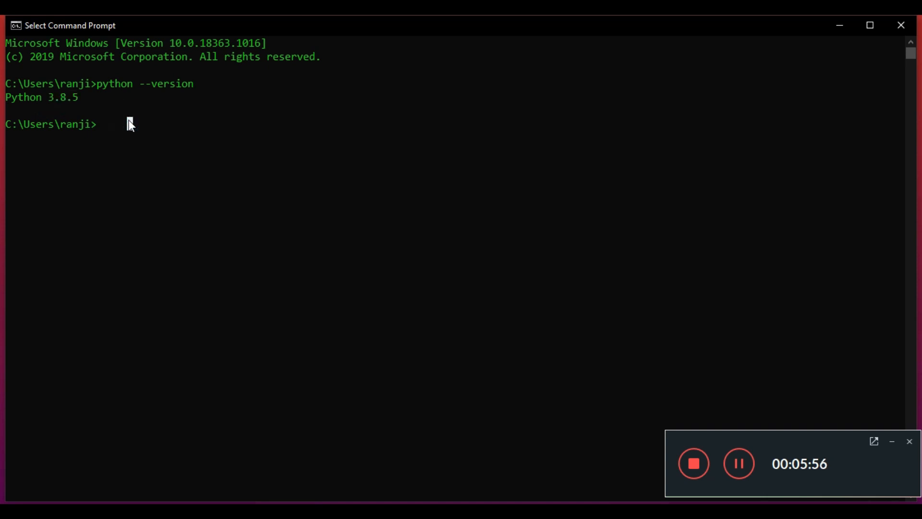
type("python")
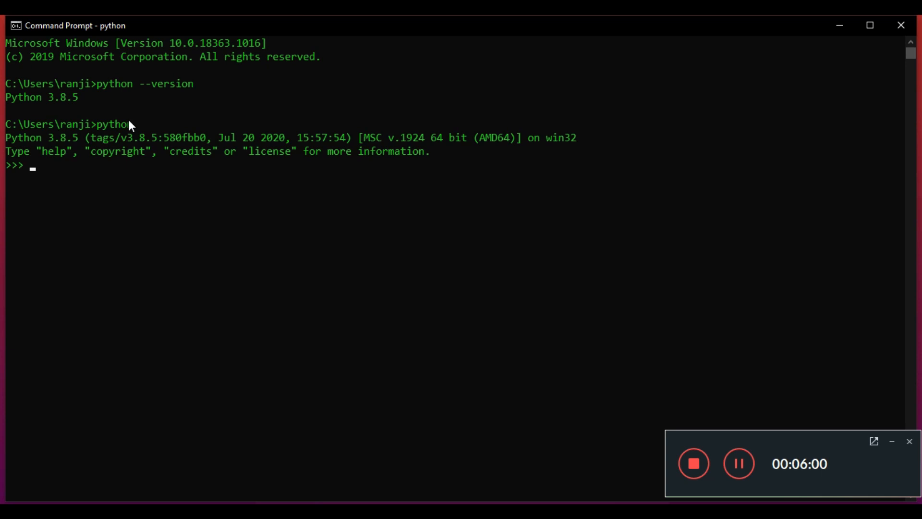
mouse_move(189, 228)
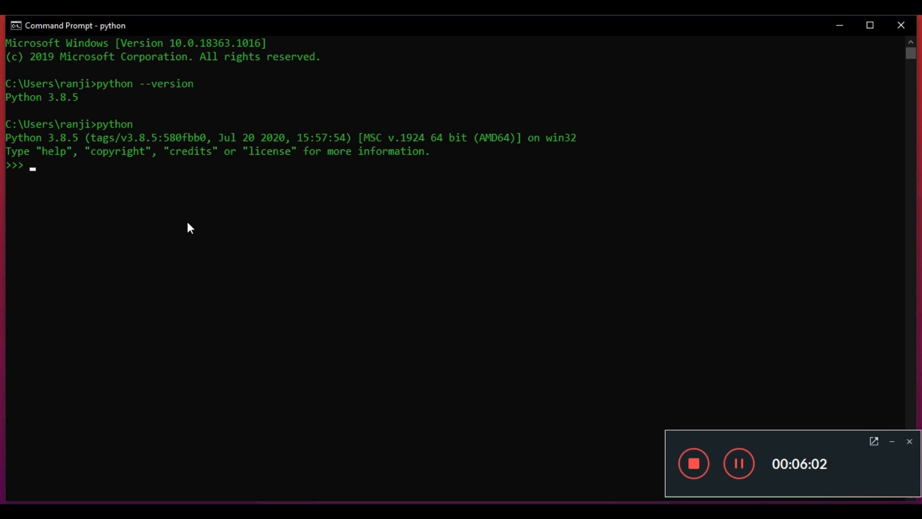
type("exit*(")
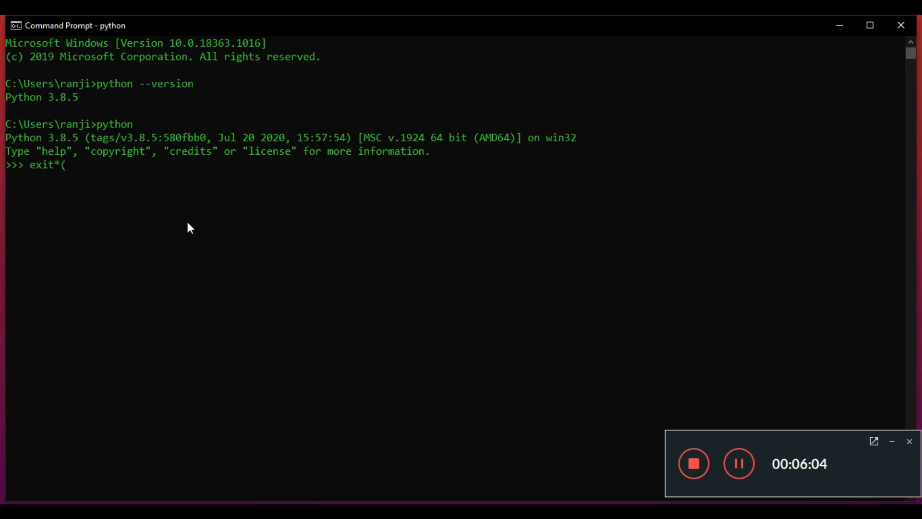
type(")")
key("Return")
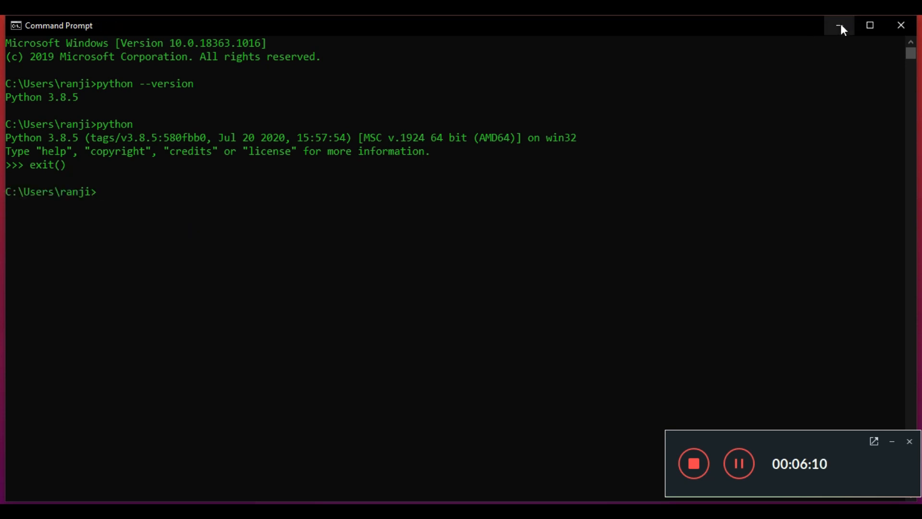
mouse_move(840, 25)
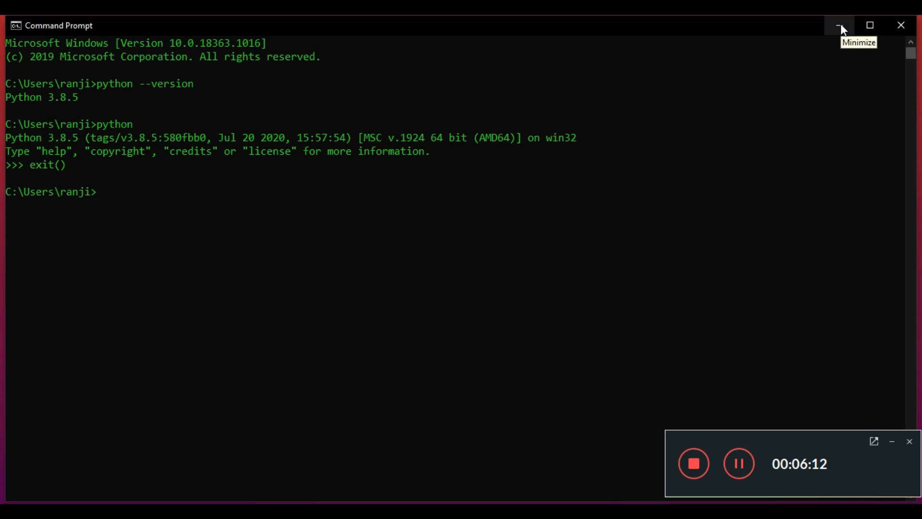